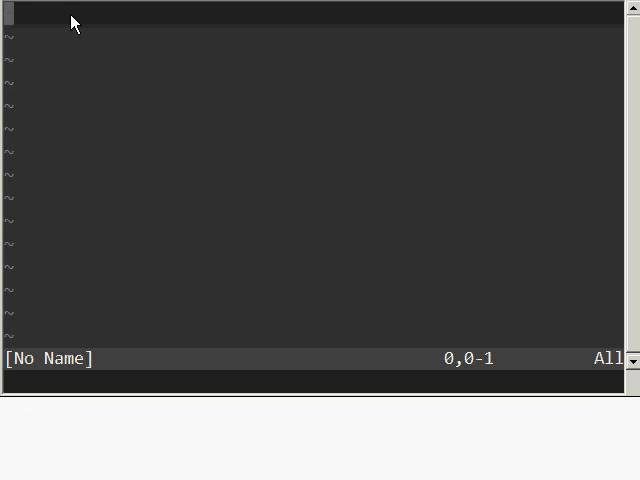
mouse_move(104, 58)
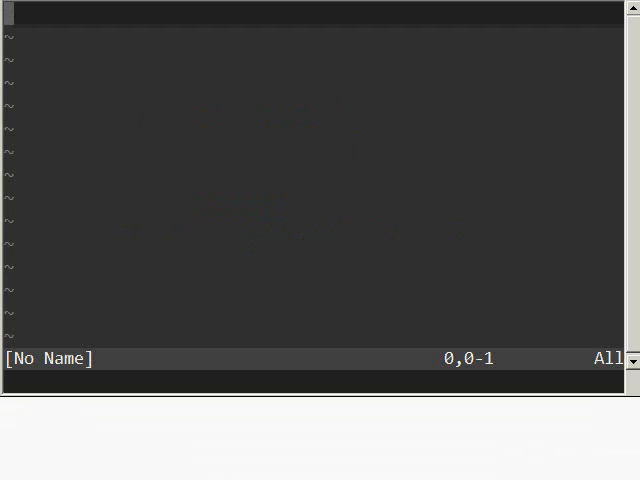
mouse_move(172, 67)
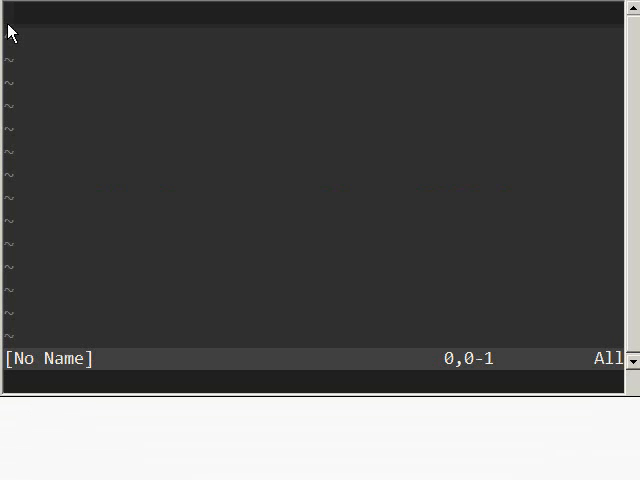
- Type 'I can type text.', 'I can go to new lines.' and 'Etc.' in insert mode
key(i)
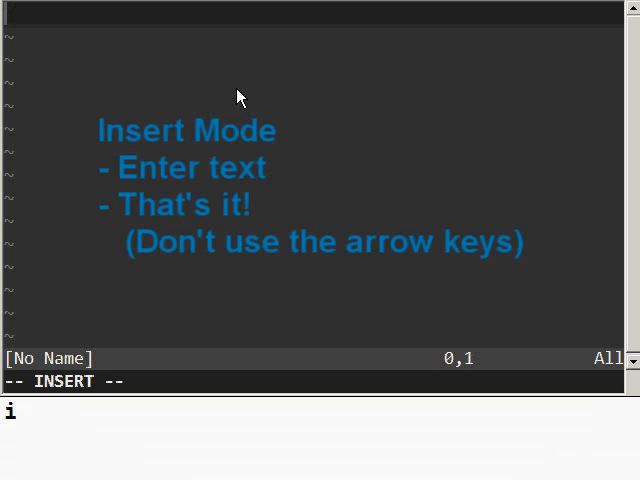
mouse_move(35, 360)
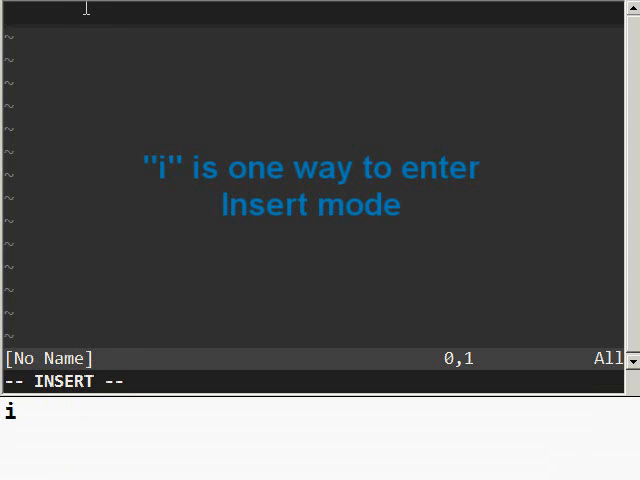
text(I can type text.)
text(I can go to new lines)
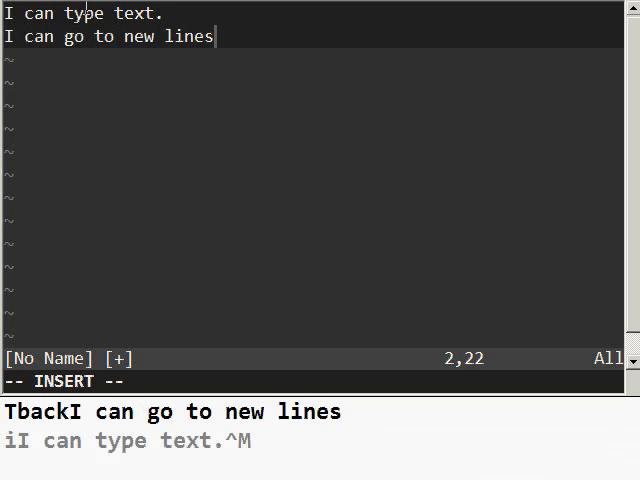
text(.)
text(Etc.)
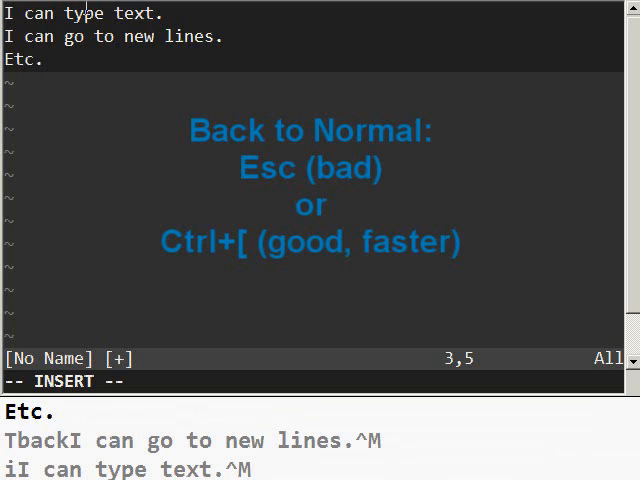
- Leave insert mode with Ctrl+[, keeping the three typed lines
key(ctrl+[)
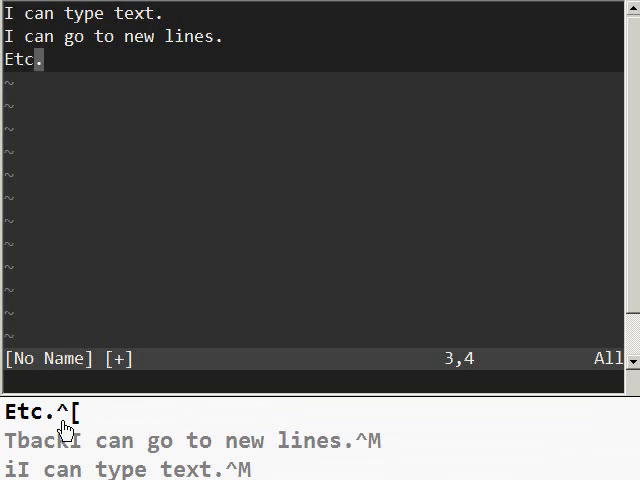
mouse_move(164, 88)
text(:)
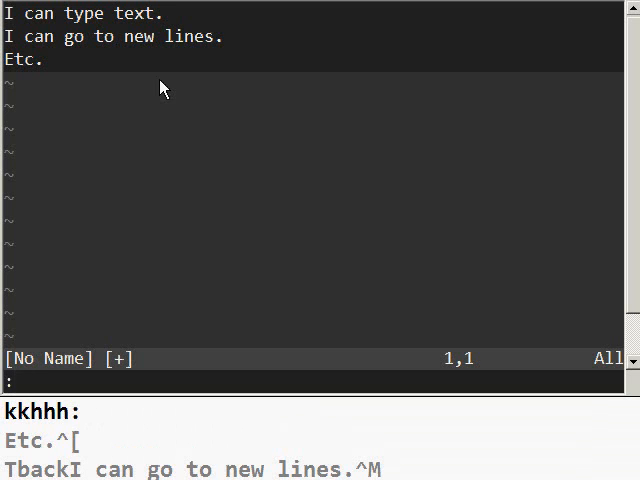
- Save the buffer as foo.txt with :w
text(w)
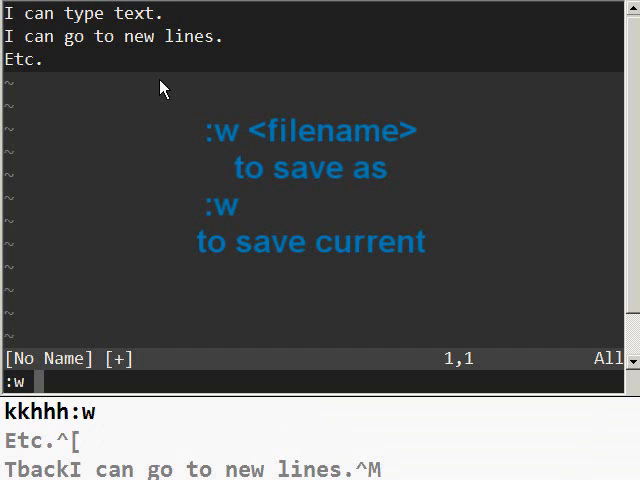
text(foo)
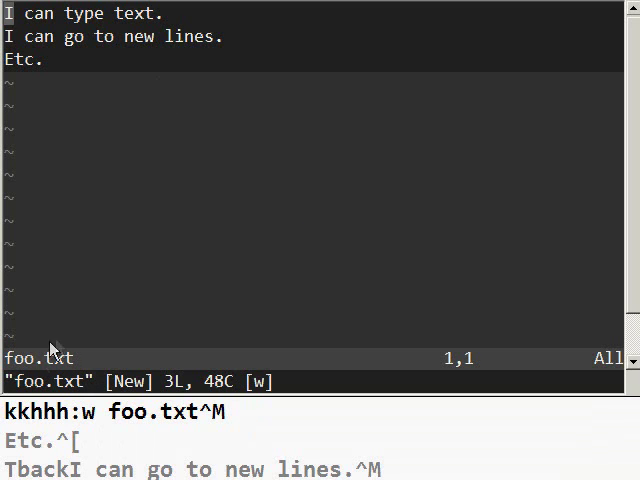
mouse_move(92, 390)
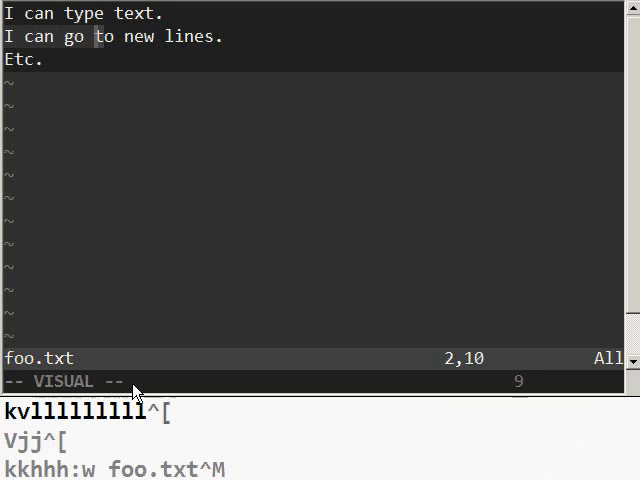
- Exit visual mode and open c:\vim\1.txt with :e
key(Escape)
text(:)
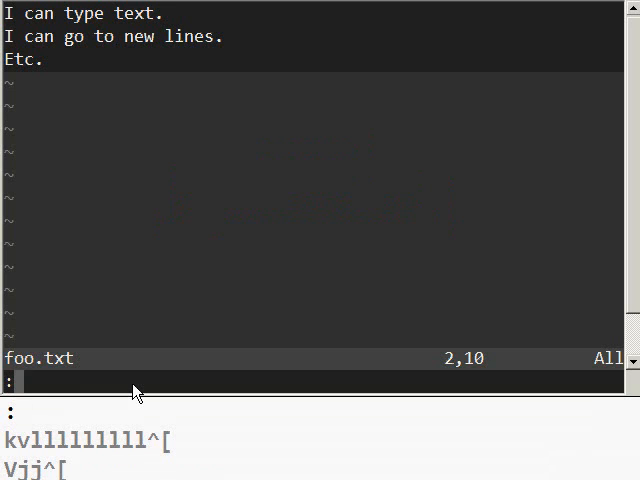
text(back)
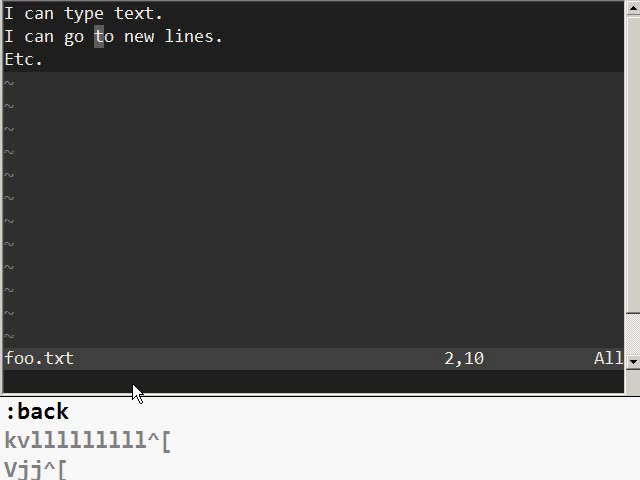
text(:e)
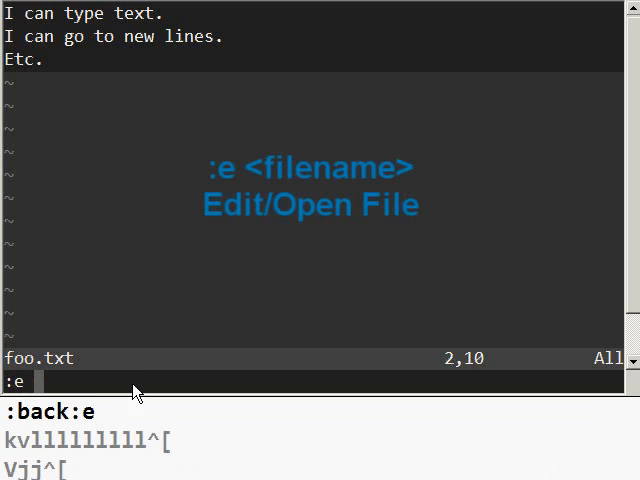
text(c:)
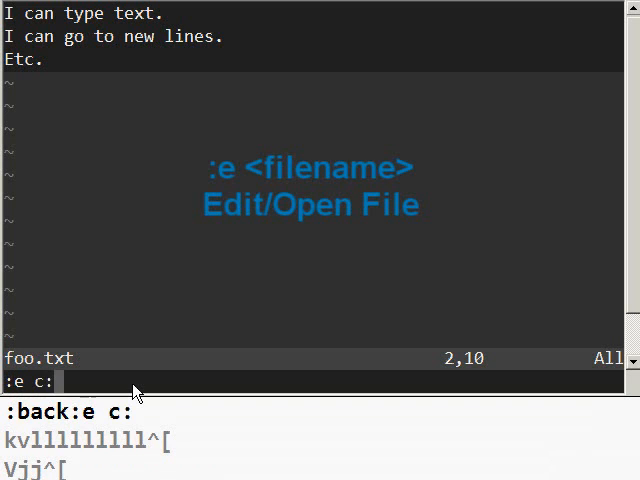
text(\vim)
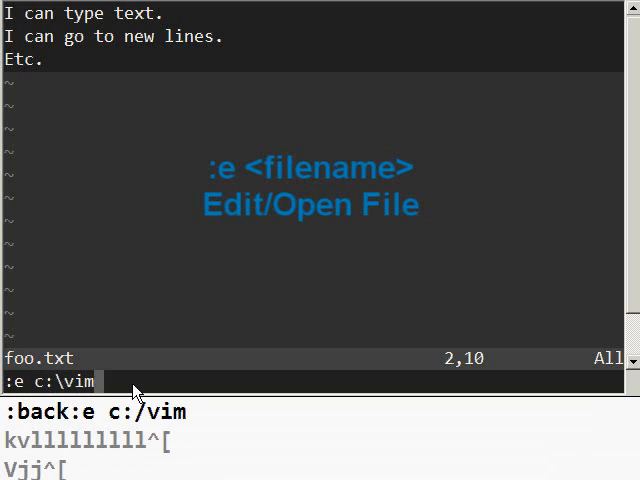
text(\1.txt)
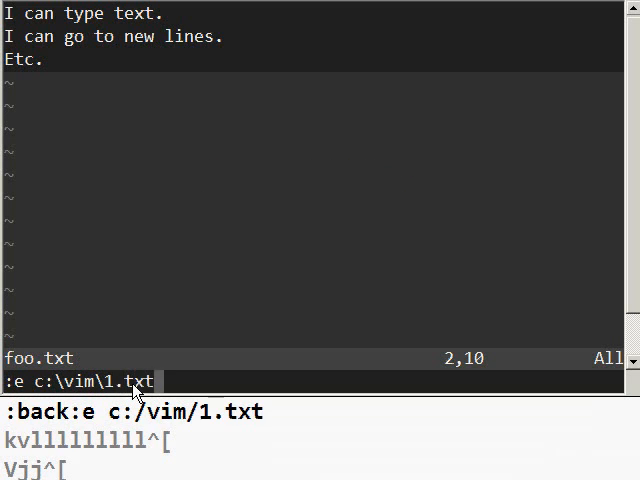
key(Return)
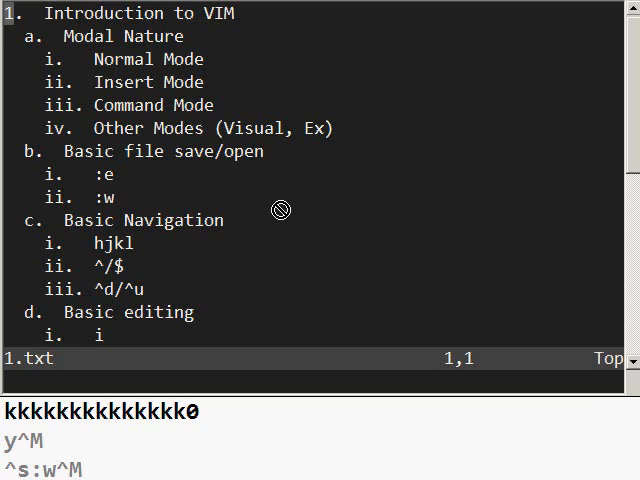
mouse_move(313, 325)
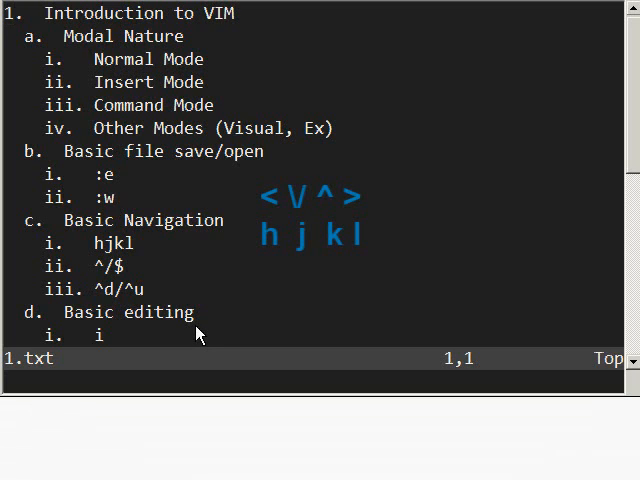
text(jjj)
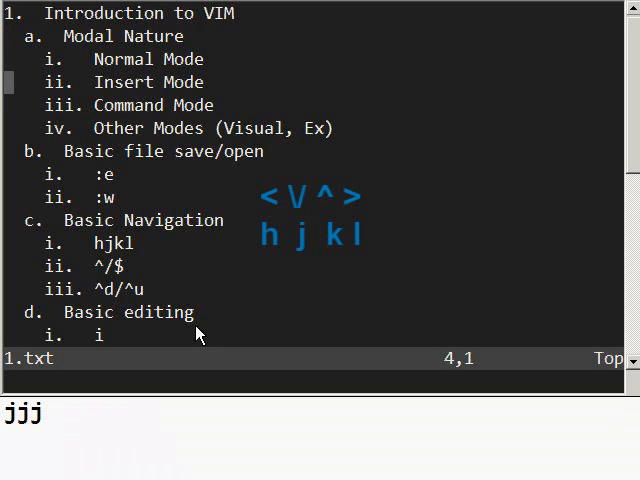
text(kkjjjjkkjjjkkkjjjkkjjjjjkkkkkllllllhh)
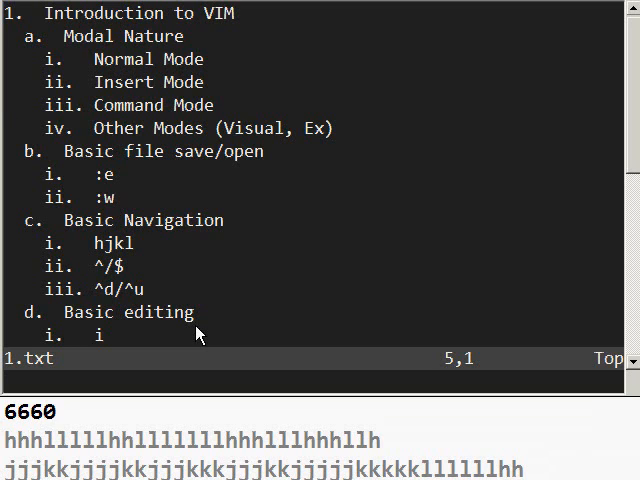
key($)
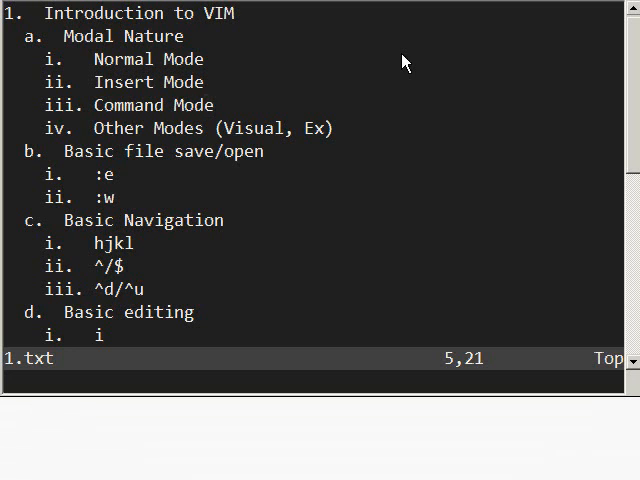
- Page through 1.txt with Ctrl+d and Ctrl+u to reach the outline's end
key(ctrl+d)
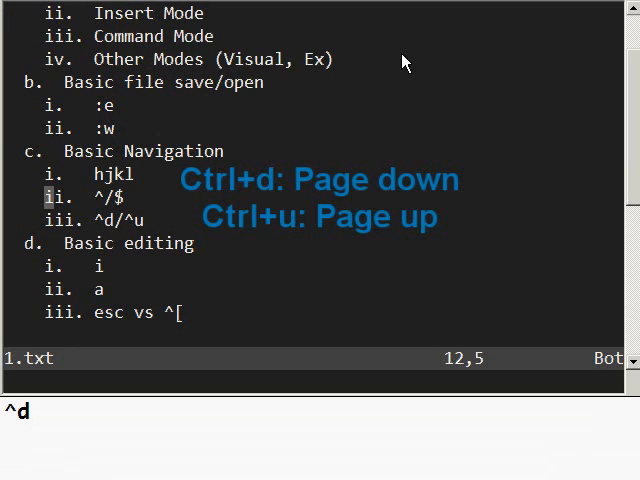
key(ctrl+d)
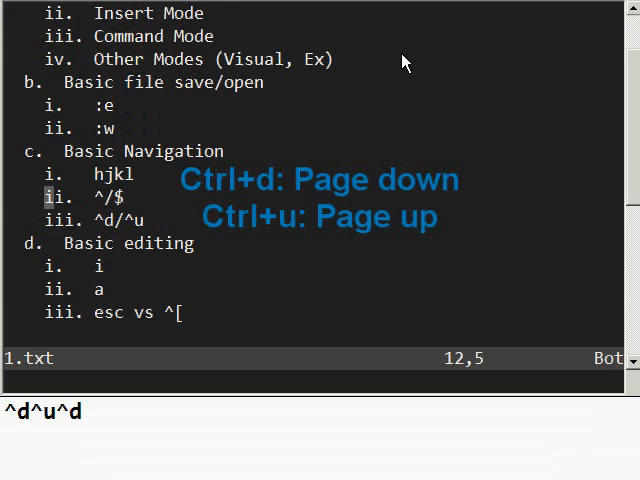
key(ctrl+u)
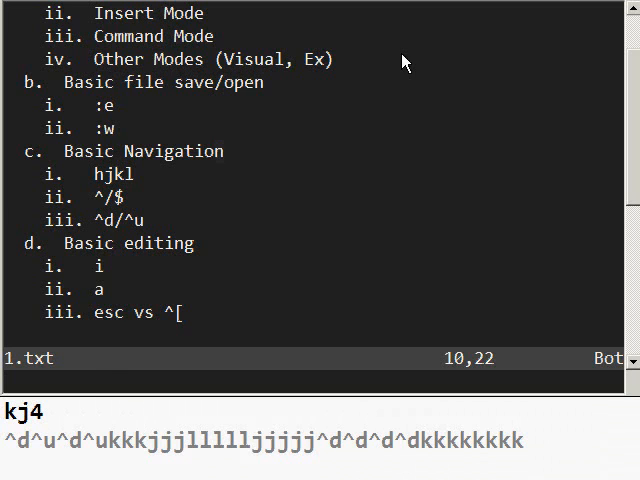
- Append ' 2' to make the heading read 'Basic Navigation 2'
text(a)
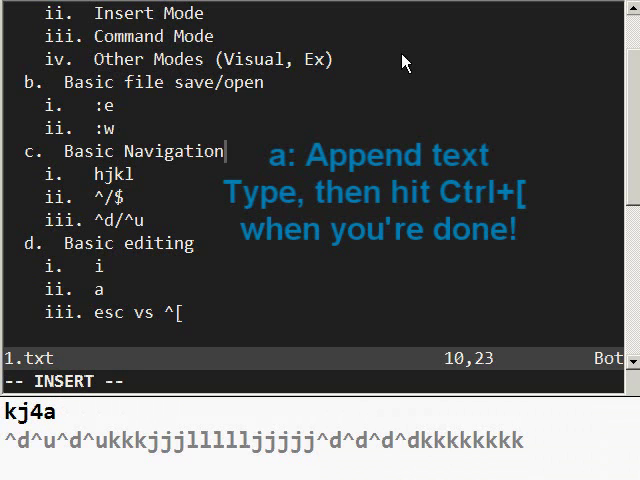
text(2)
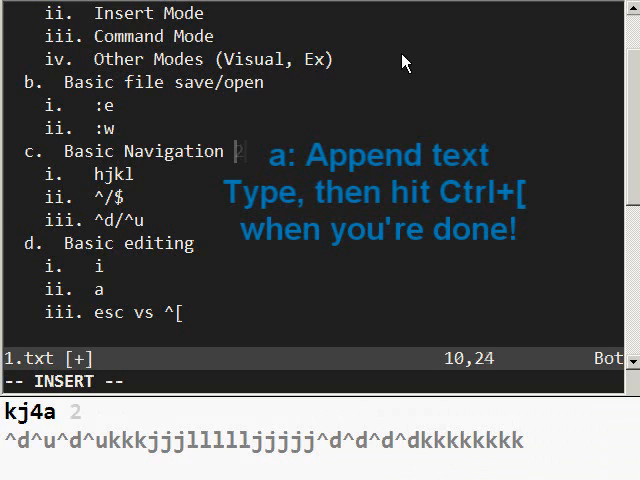
key(ctrl+[)
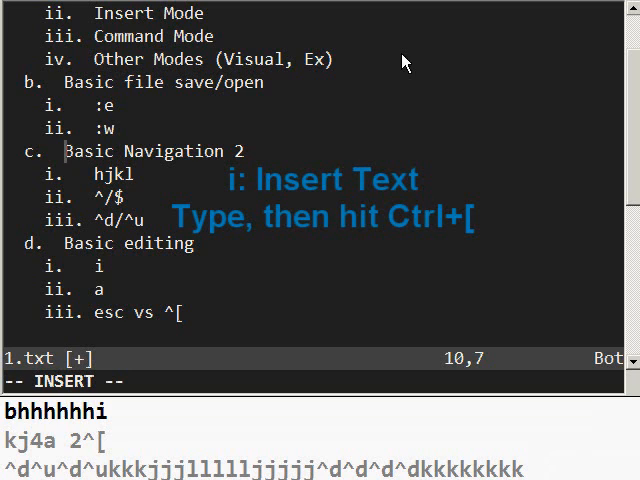
- Insert 'Not so', 'before' and 'after' so the heading reads 'Not so Basic beforeNafteravigation 2'
text(N)
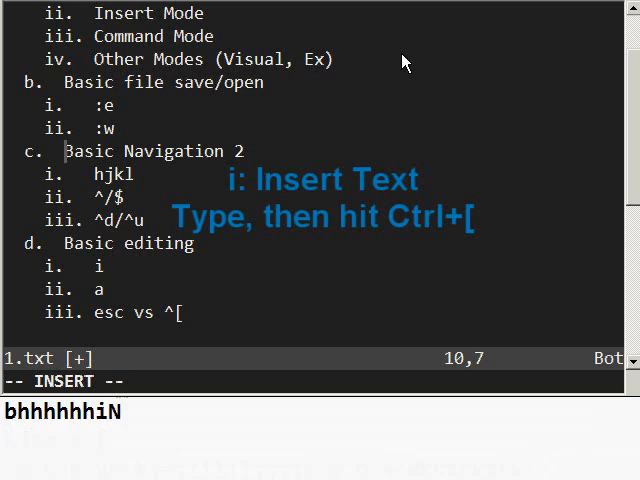
text(Not so)
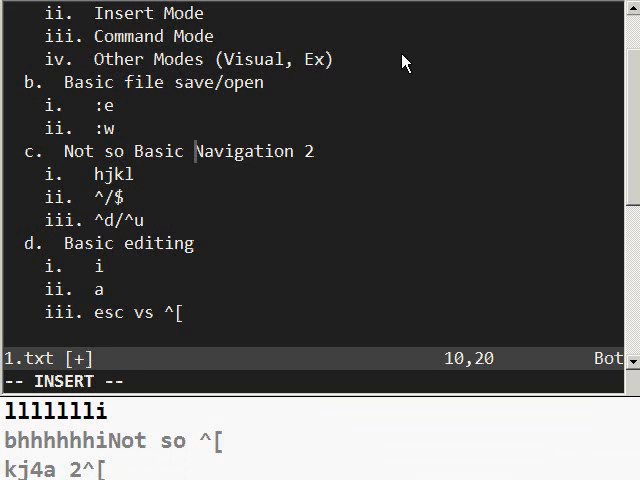
text(before)
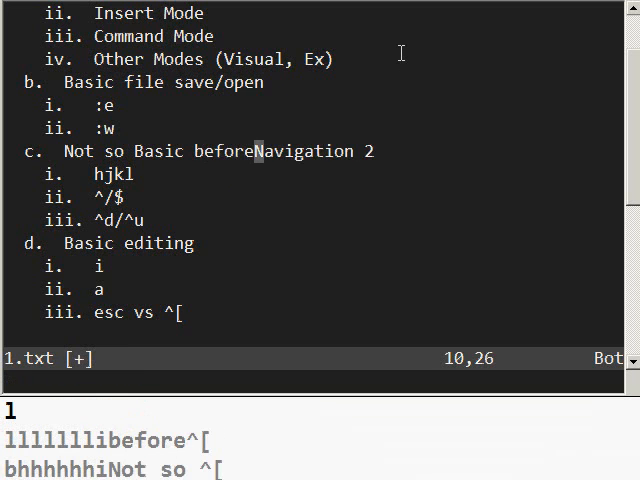
text(aftera)
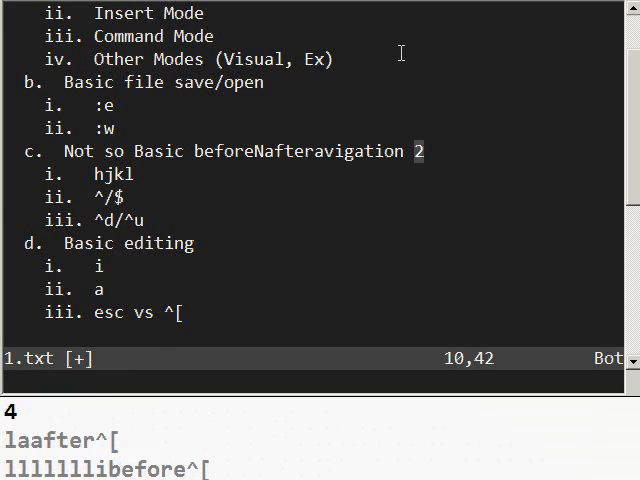
key(a)
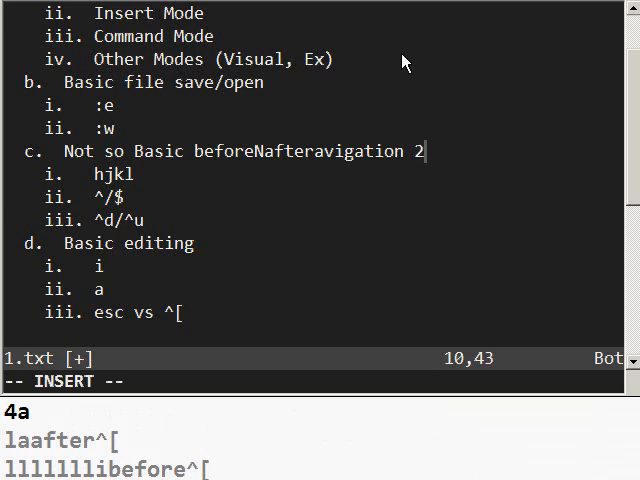
- Add 'jfjdjfjf' at the heading's end and 'jfjfjf' at its start
text(jfjdjfjf)
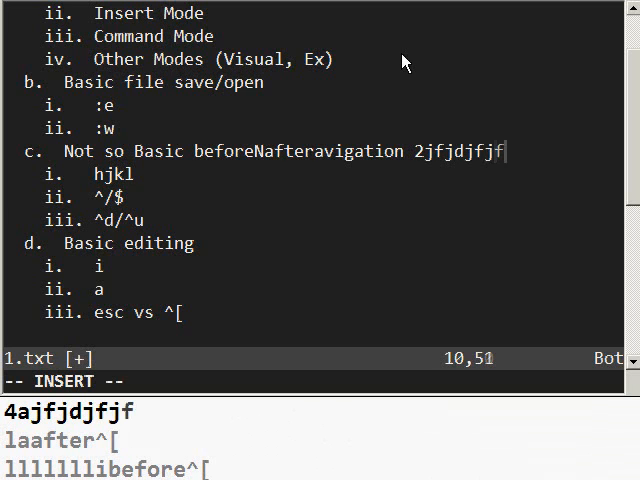
key(Escape)
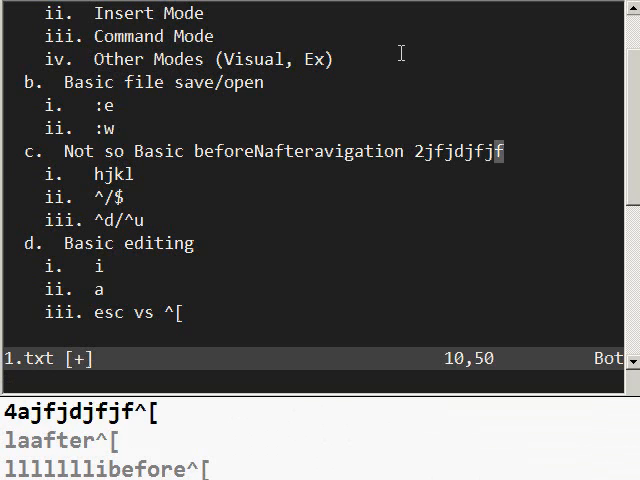
key(0)
text(j  )
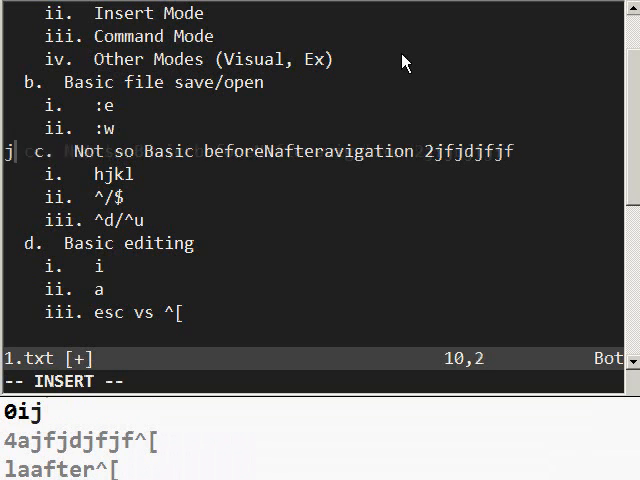
text(fjfjf)
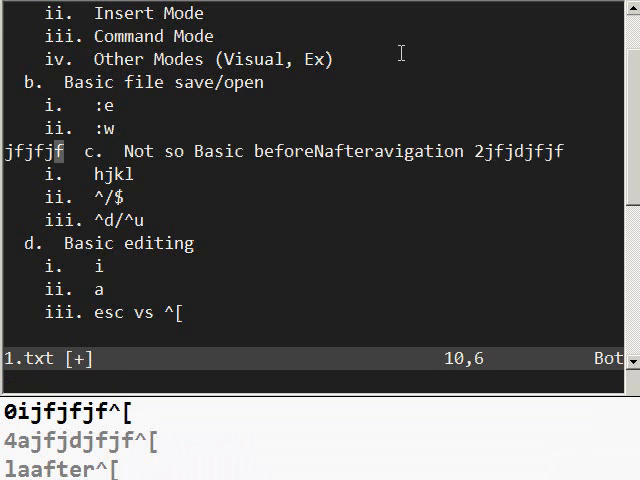
mouse_move(386, 472)
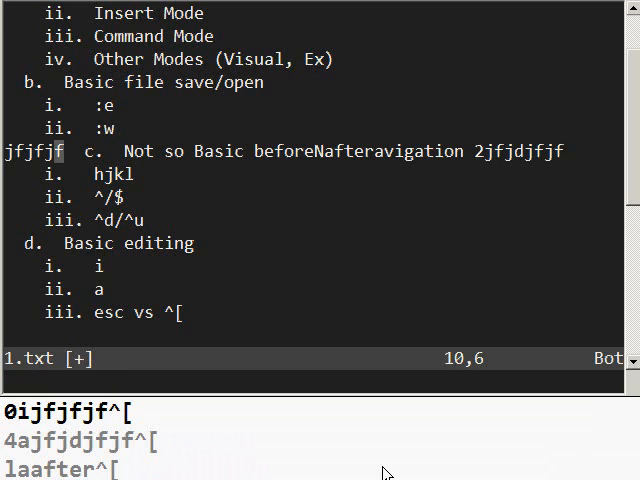